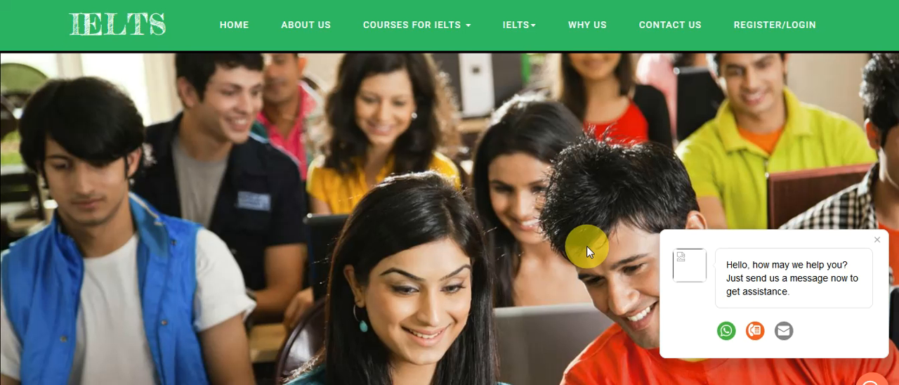
mouse_move(800, 132)
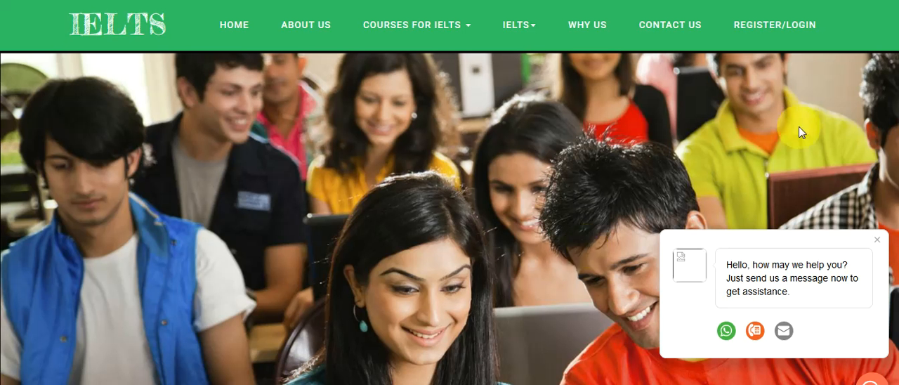
- Browse the current page, then open Grammar for IELTS from the Courses menu and read through it
scroll(down, 3)
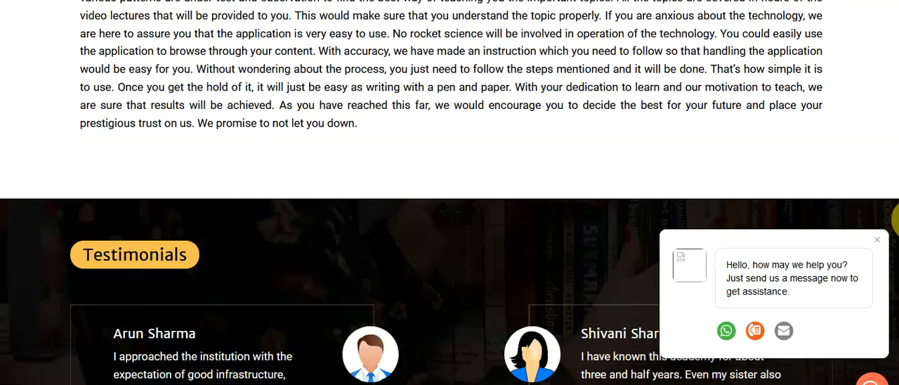
scroll(down, 3)
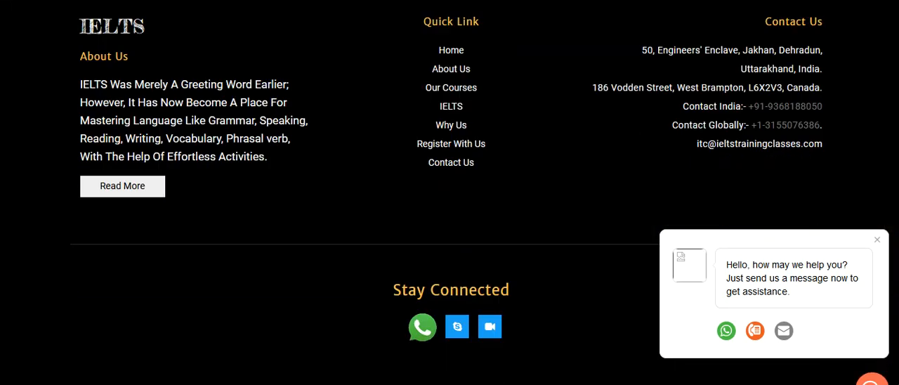
scroll(up, 3)
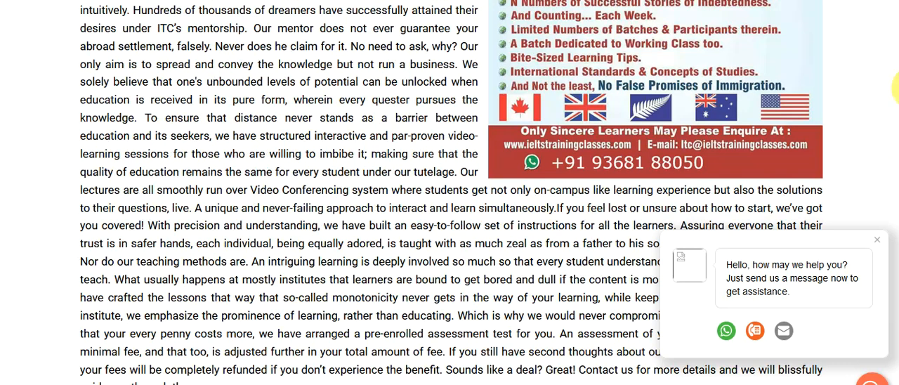
scroll(up, 3)
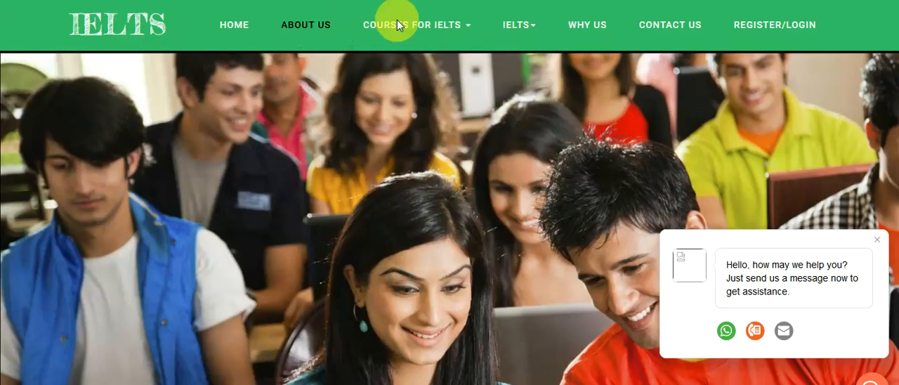
click(416, 24)
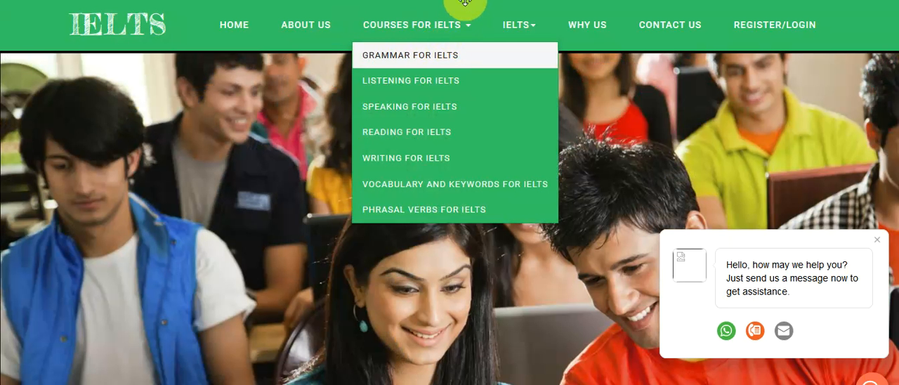
click(398, 55)
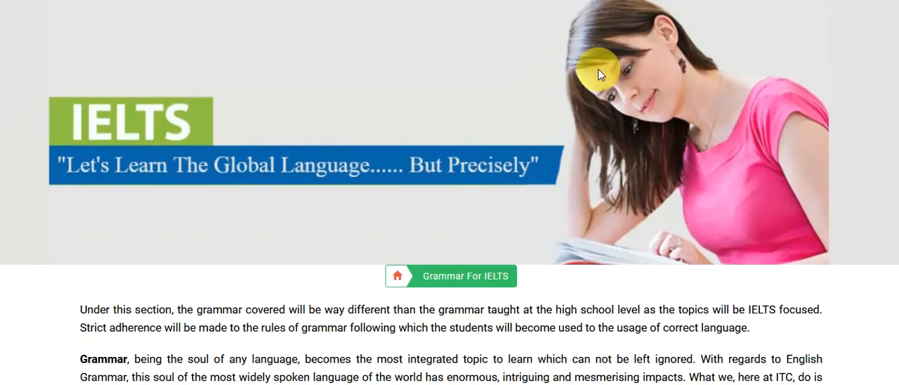
scroll(down, 3)
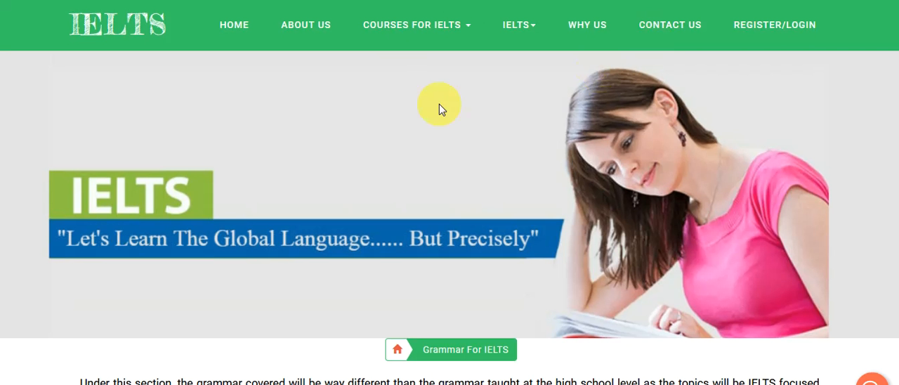
scroll(down, 3)
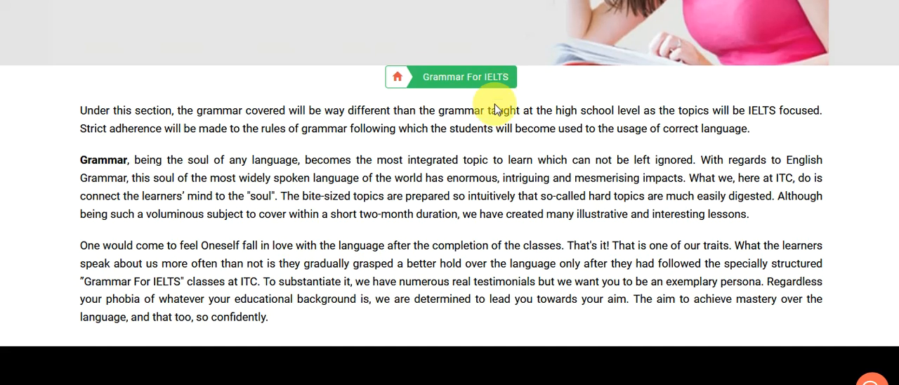
scroll(down, 3)
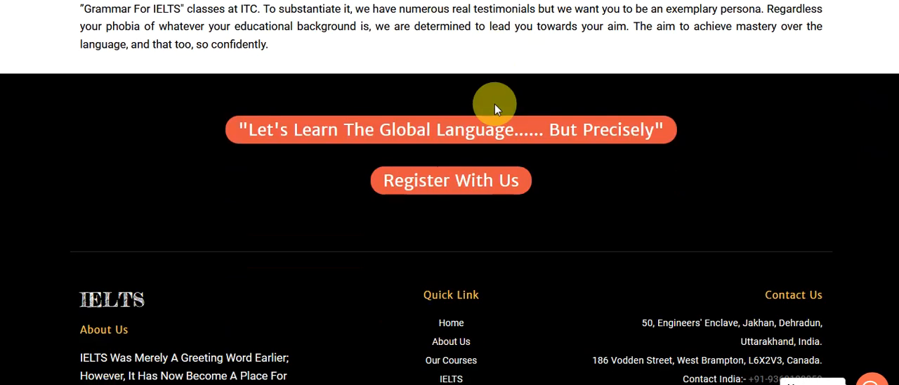
- Open the Reading for IELTS course page from the Courses menu and skim it
click(385, 24)
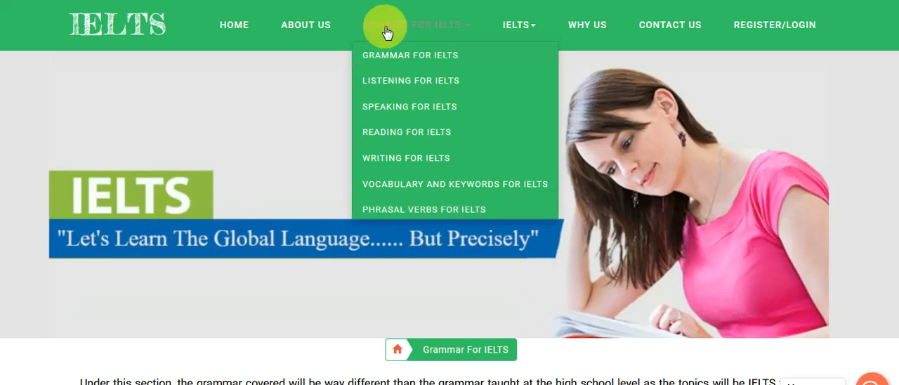
mouse_move(604, 93)
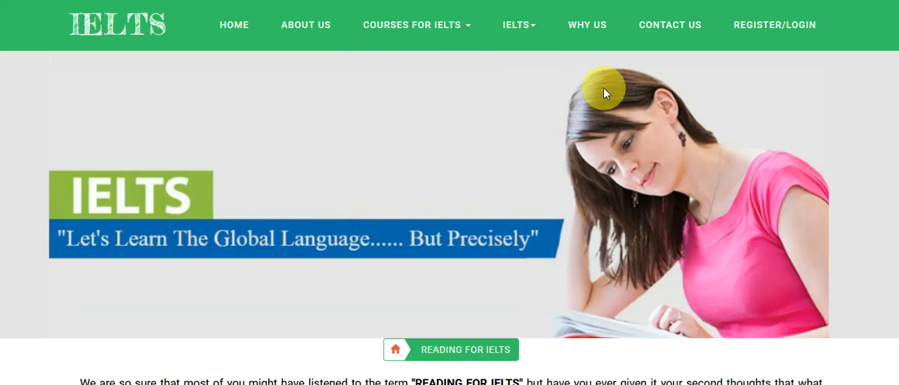
click(517, 24)
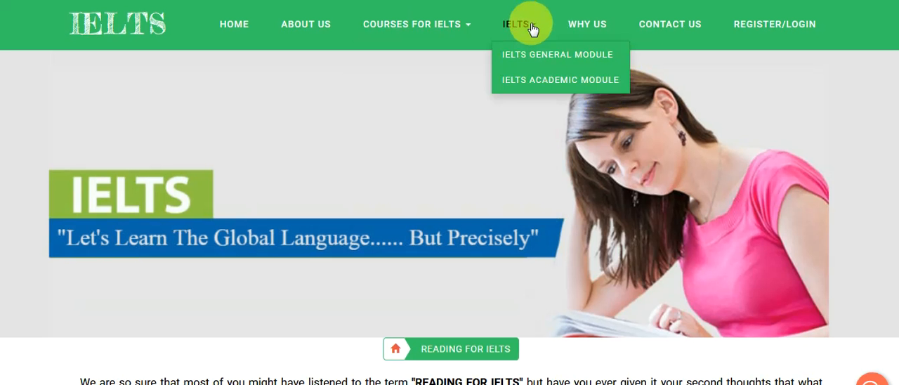
scroll(down, 3)
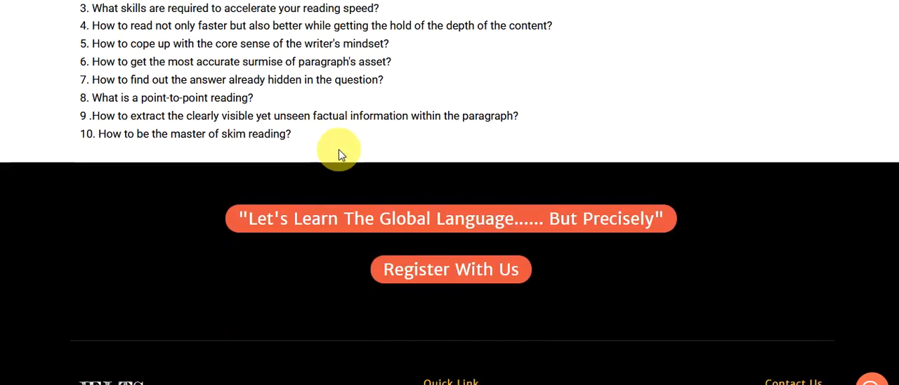
scroll(up, 3)
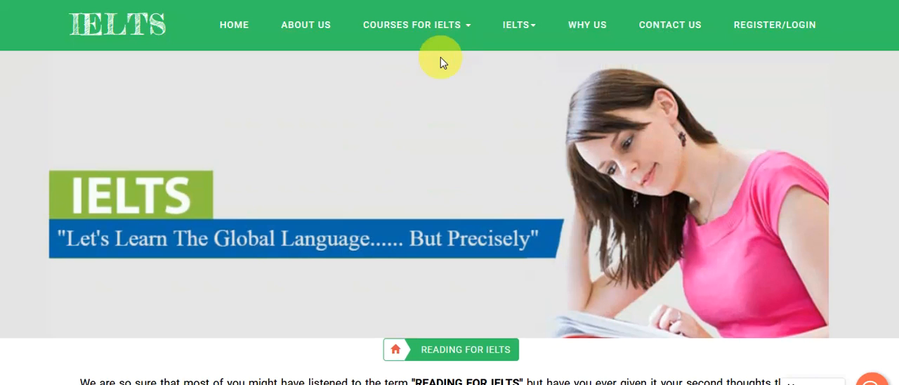
- Open the IELTS Academic Module page from the IELTS menu and skim its overview
click(519, 24)
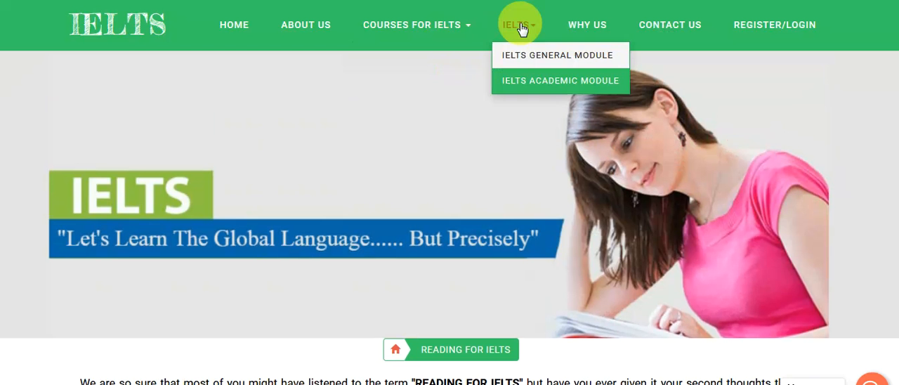
mouse_move(576, 69)
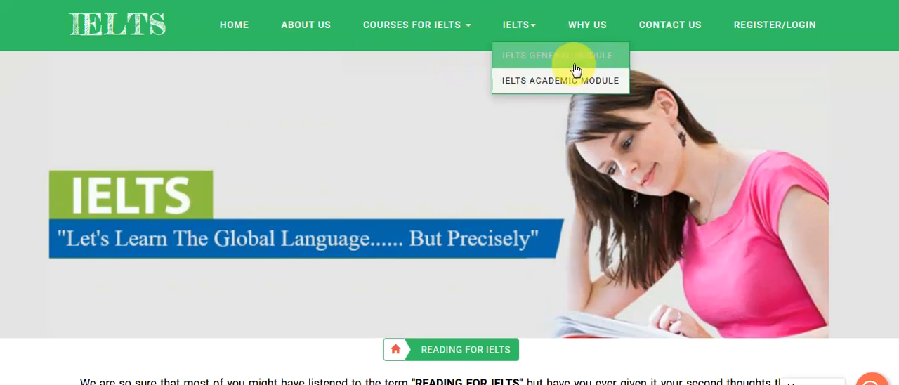
click(559, 80)
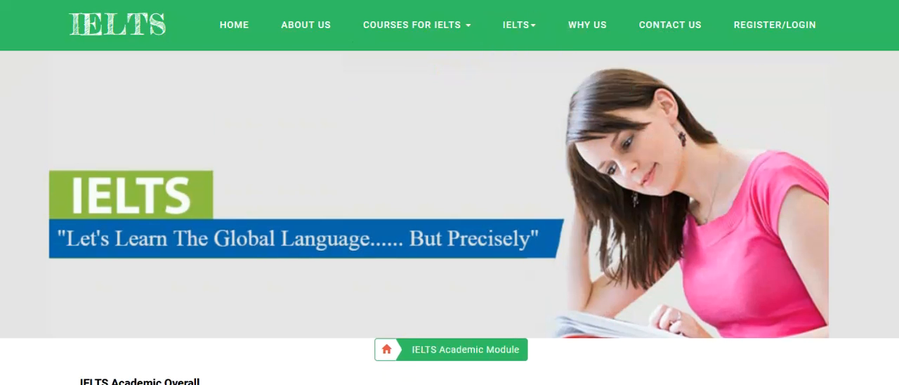
scroll(down, 3)
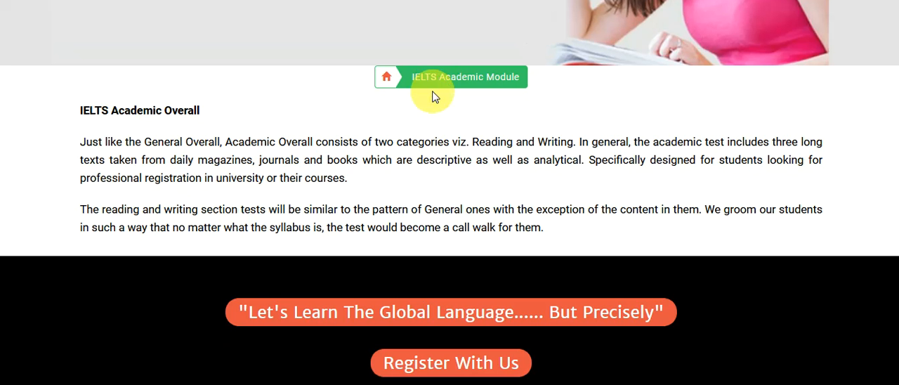
scroll(up, 3)
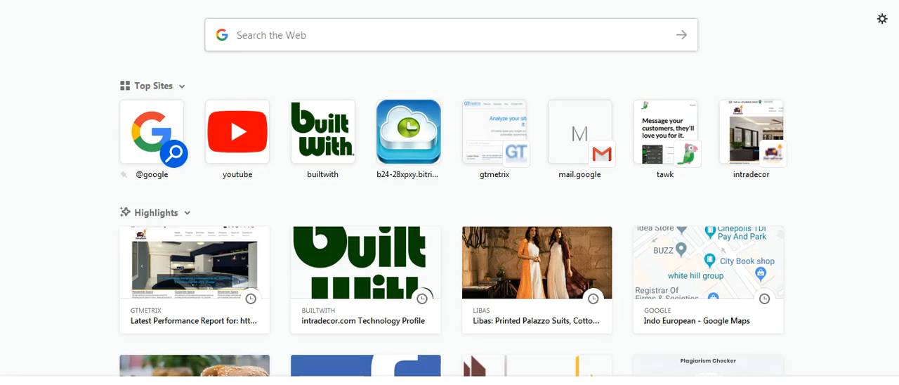
- Open GTmetrix from the Top Sites tiles in a new tab
click(494, 131)
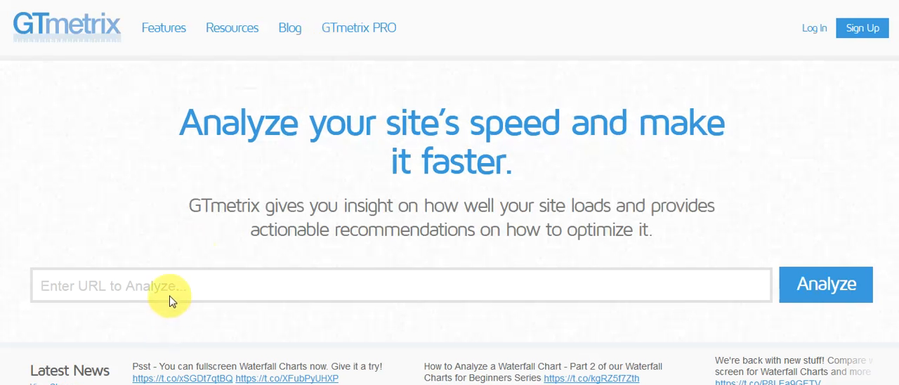
click(179, 285)
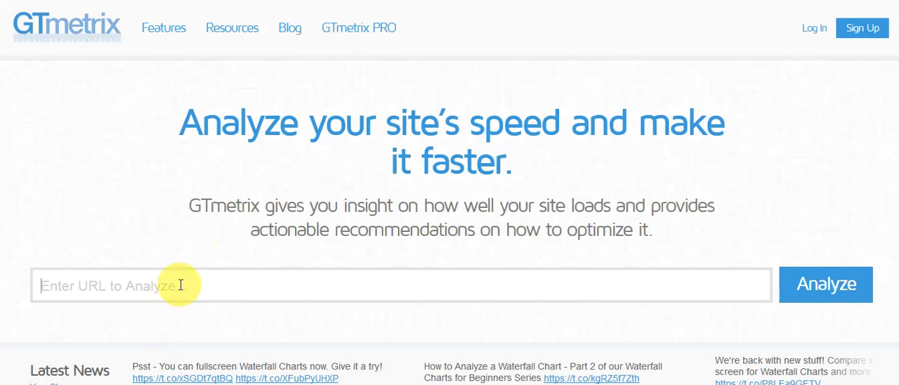
text(http://ieltstrainingclasses.com)
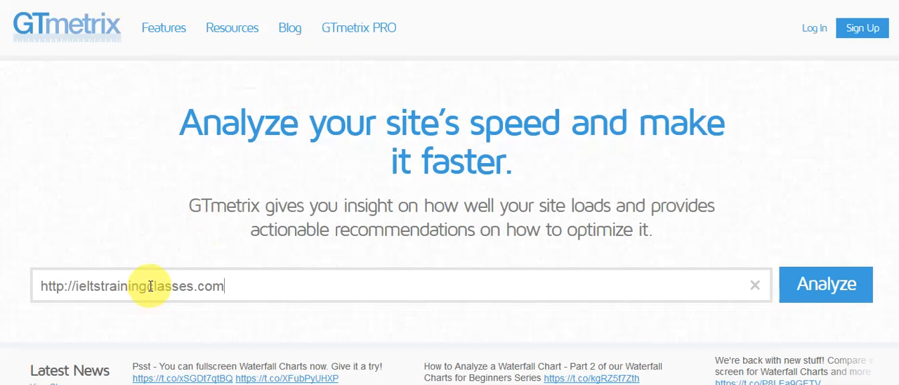
text(http://ieltstrainingclasses.com)
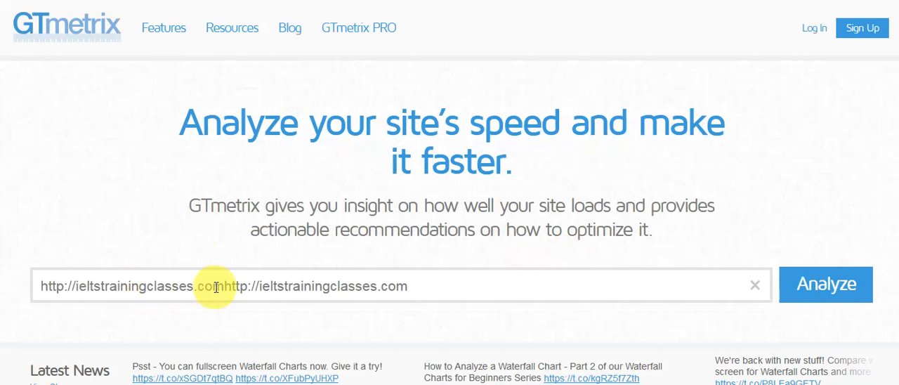
double_click(316, 285)
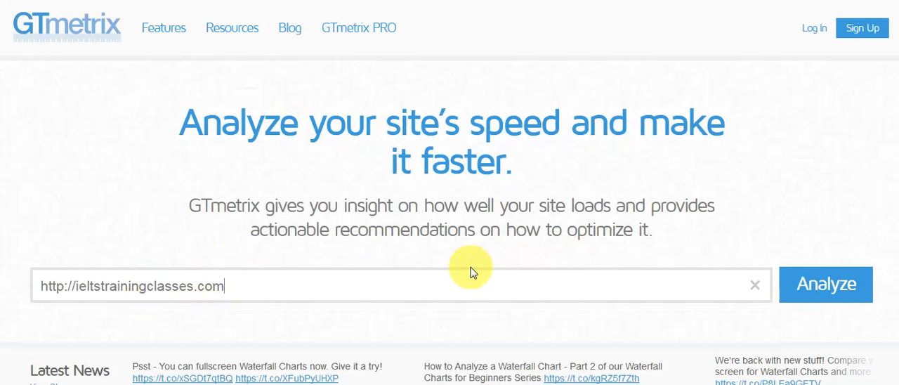
click(826, 284)
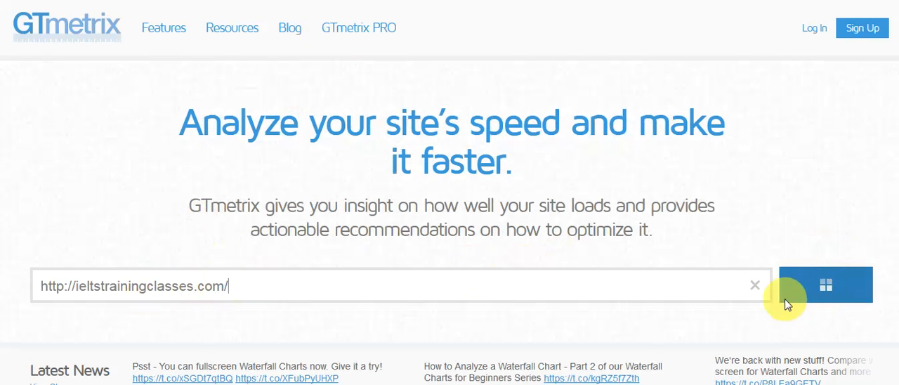
click(825, 284)
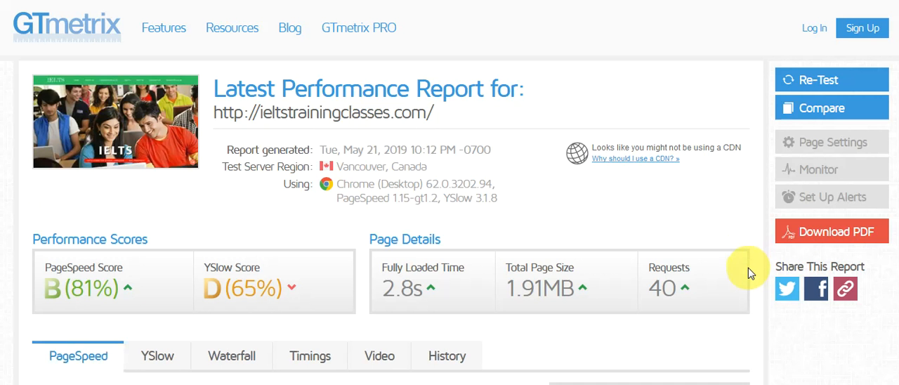
scroll(down, 3)
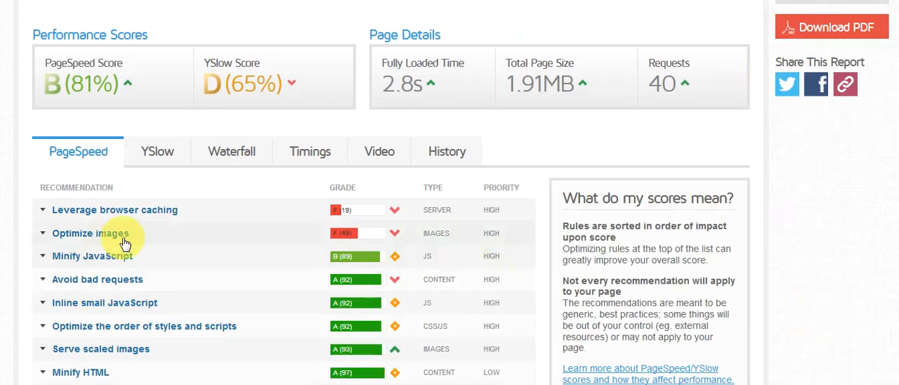
mouse_move(279, 247)
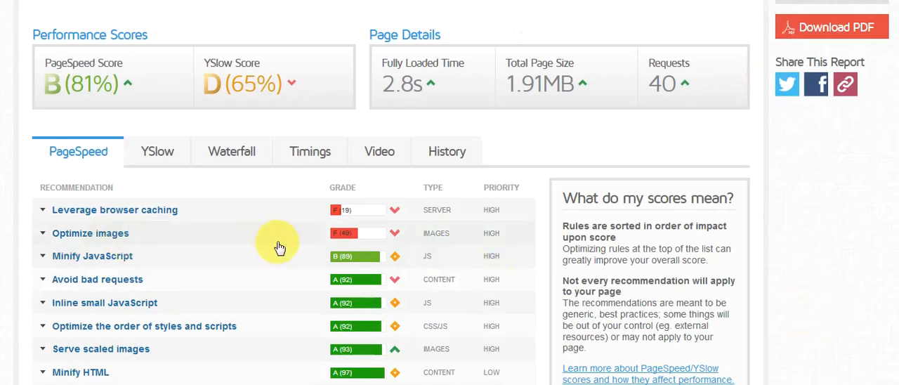
scroll(down, 3)
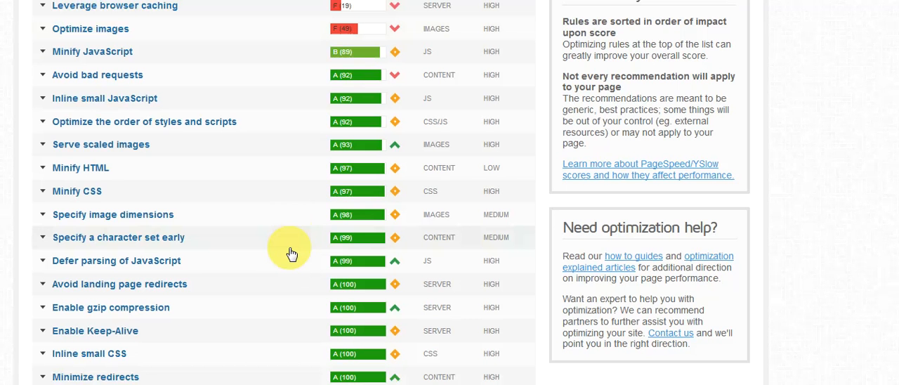
scroll(down, 3)
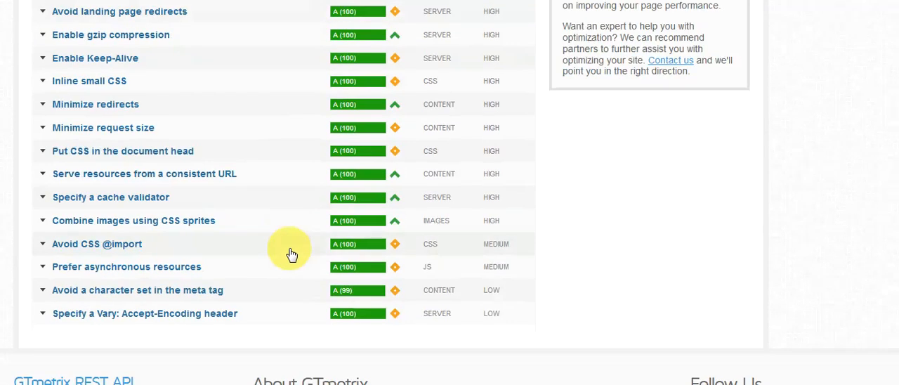
scroll(up, 3)
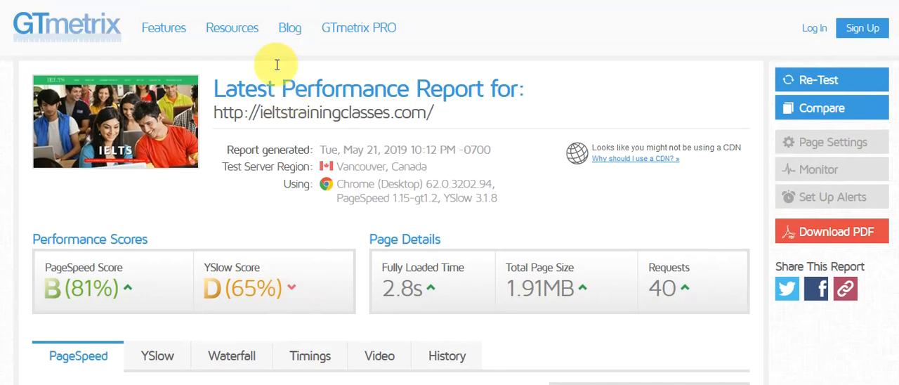
click(322, 112)
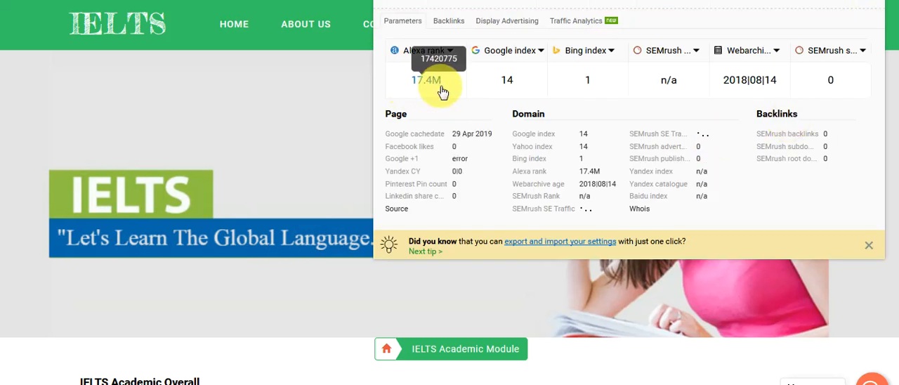
mouse_move(723, 117)
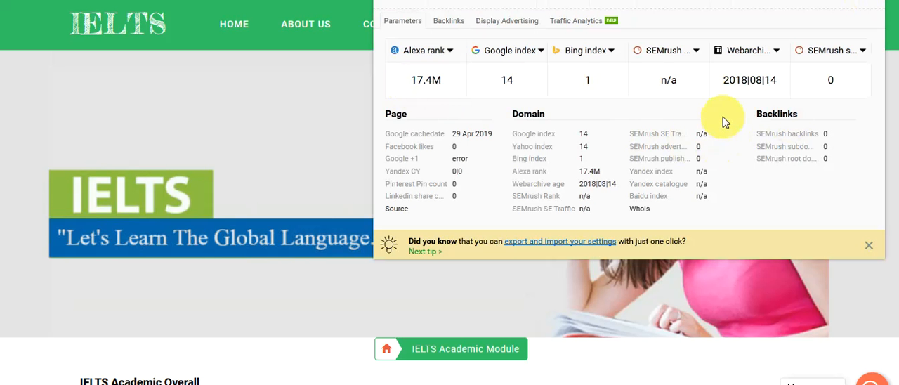
- Highlight the SEMrush backlinks count in the SEOquake panel for the IELTS site
double_click(786, 134)
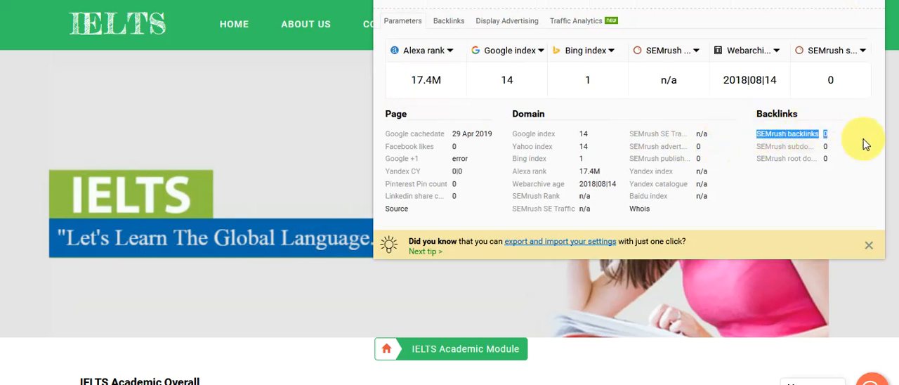
mouse_move(860, 141)
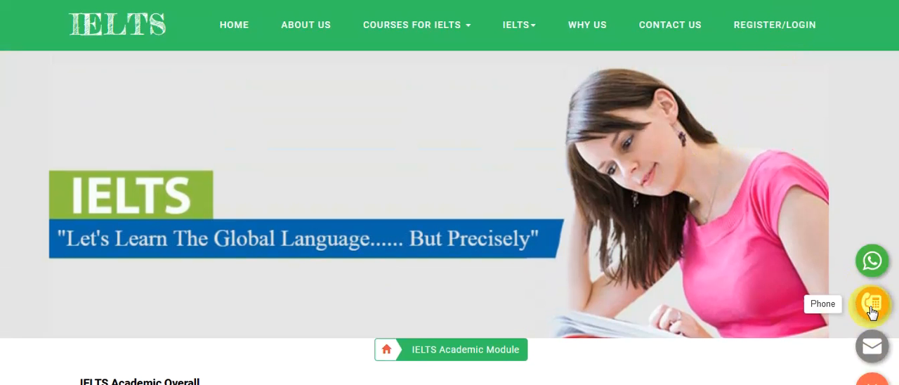
click(871, 346)
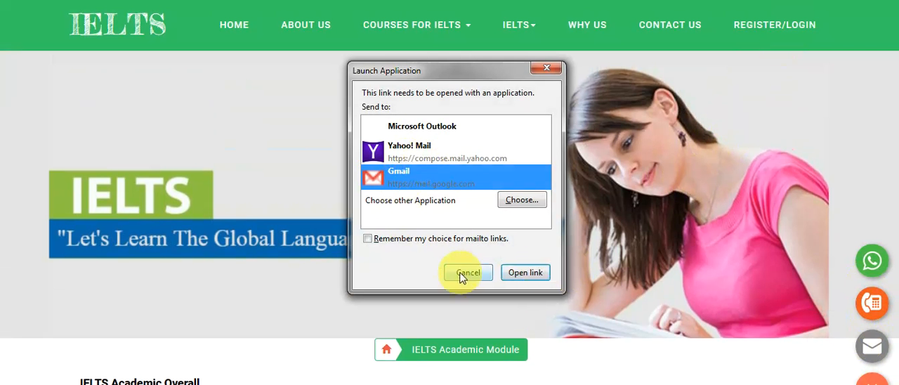
click(467, 273)
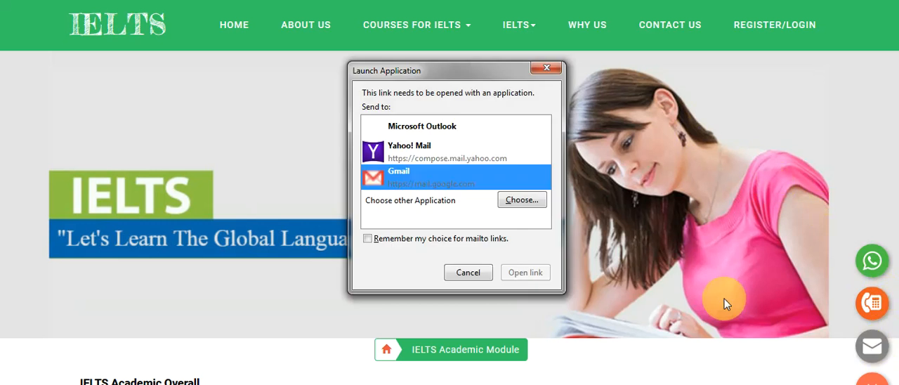
click(467, 273)
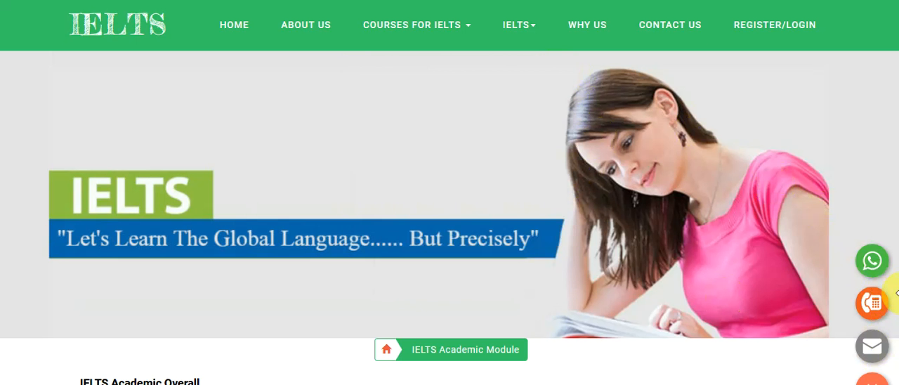
click(871, 303)
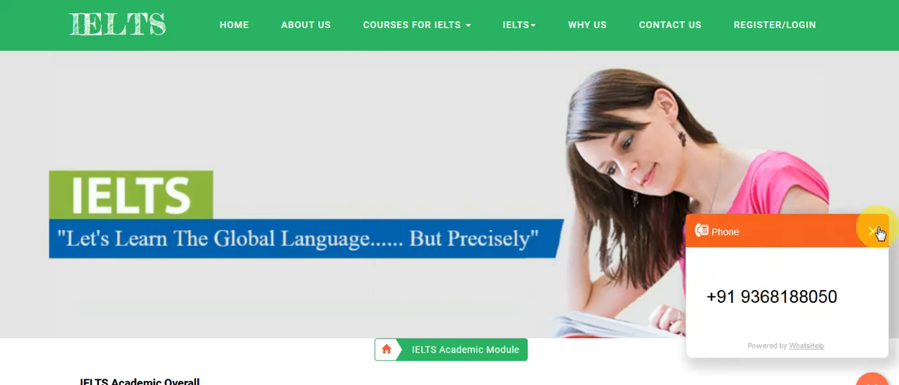
click(873, 231)
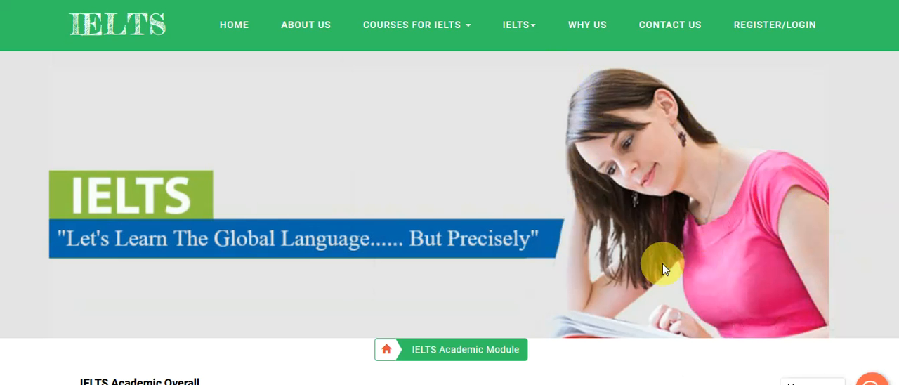
mouse_move(664, 264)
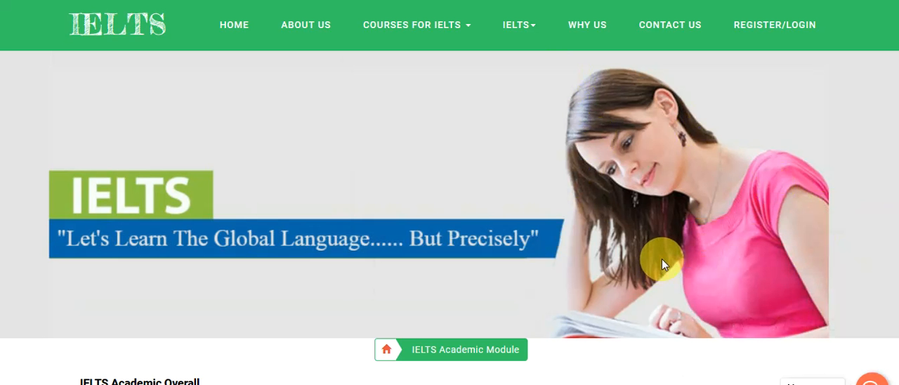
- Scroll the IELTS page down to the Academic Overall text and Register With Us banner
scroll(down, 3)
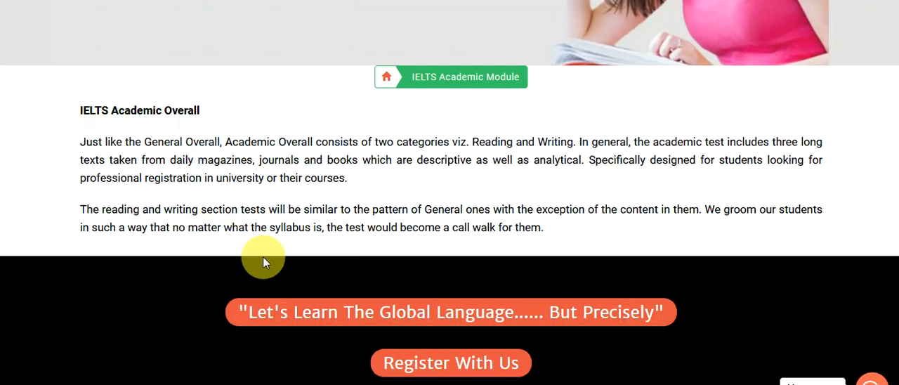
mouse_move(264, 256)
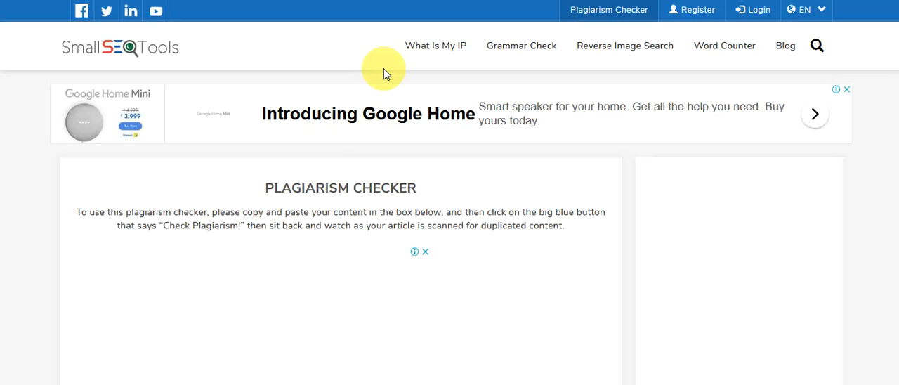
mouse_move(403, 166)
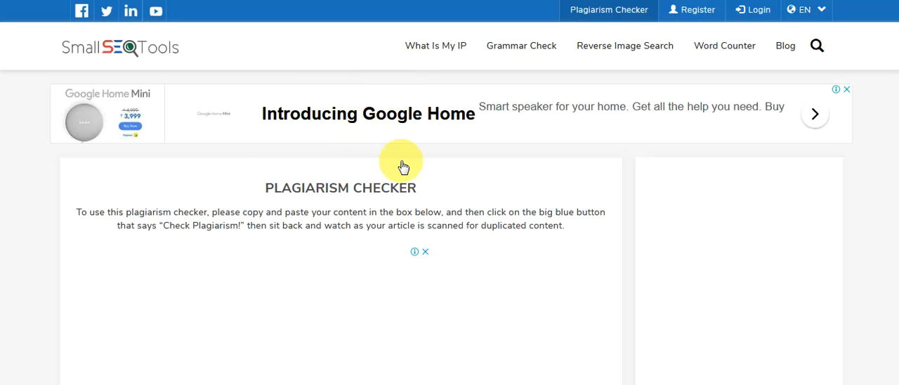
scroll(down, 3)
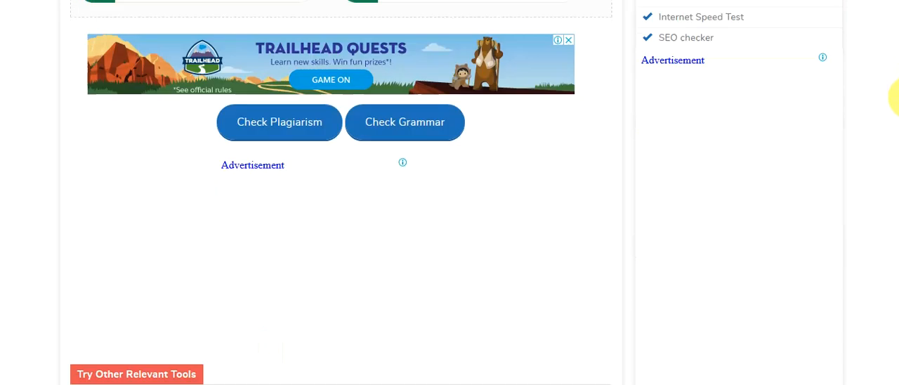
scroll(down, 3)
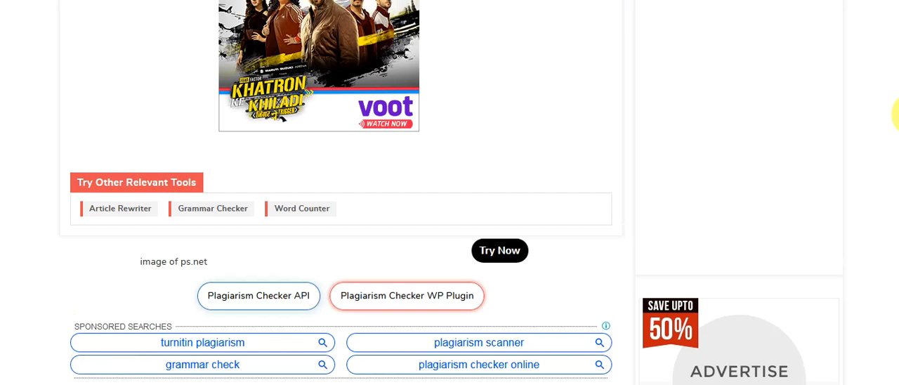
scroll(down, 3)
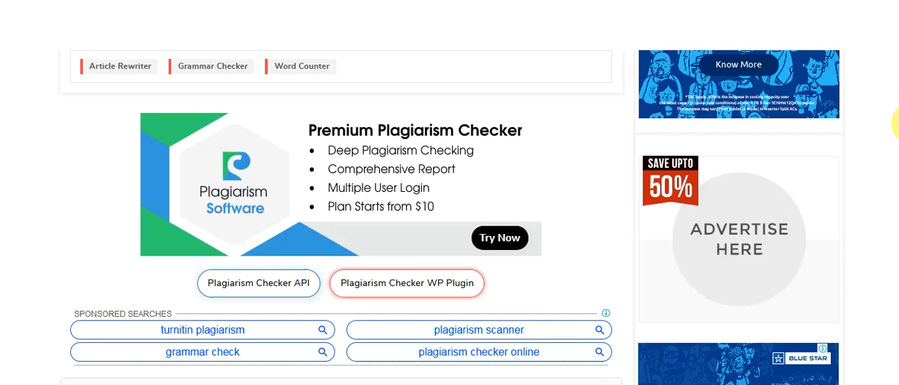
scroll(down, 3)
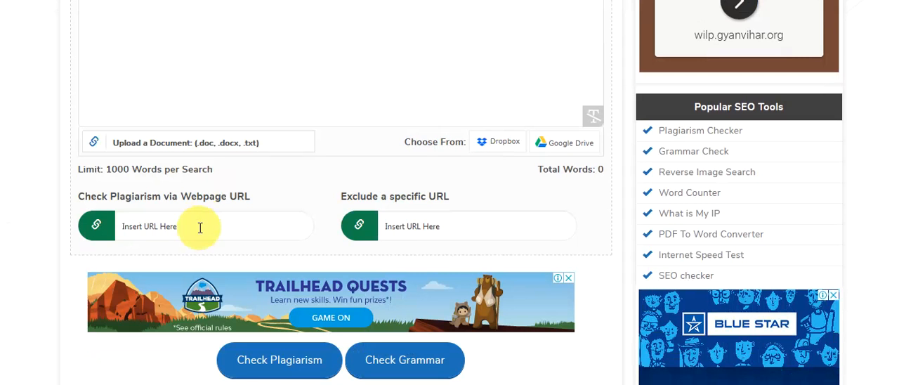
text(http://ieltstrainingclasses.com)
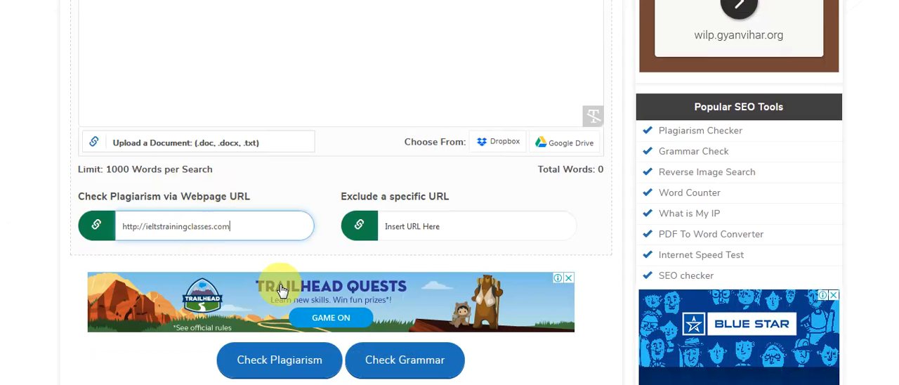
scroll(up, 3)
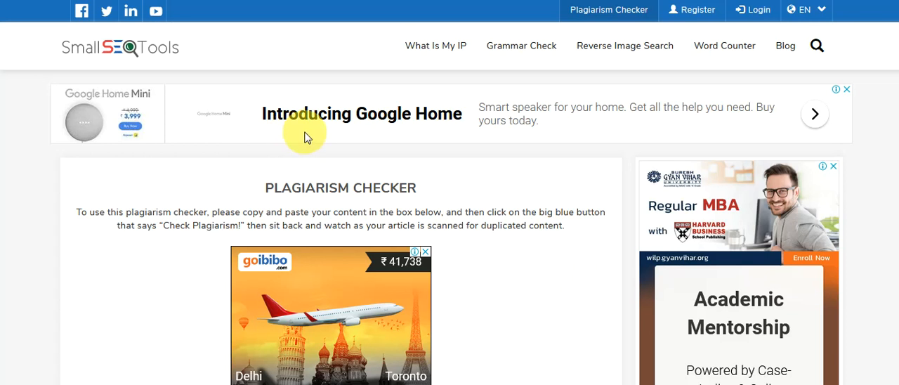
mouse_move(307, 162)
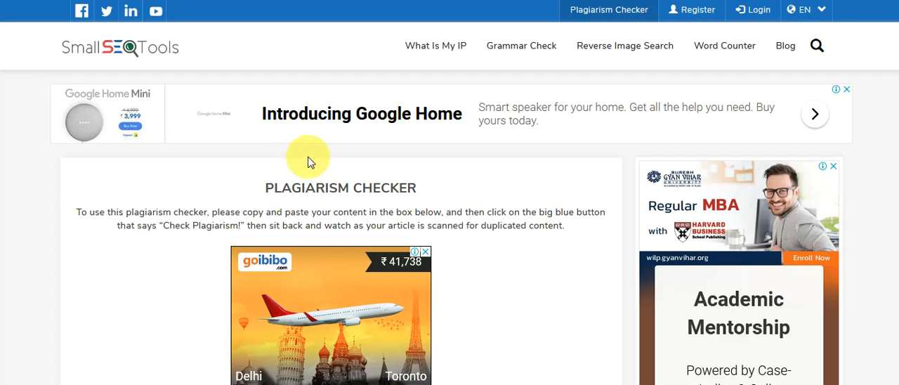
mouse_move(302, 156)
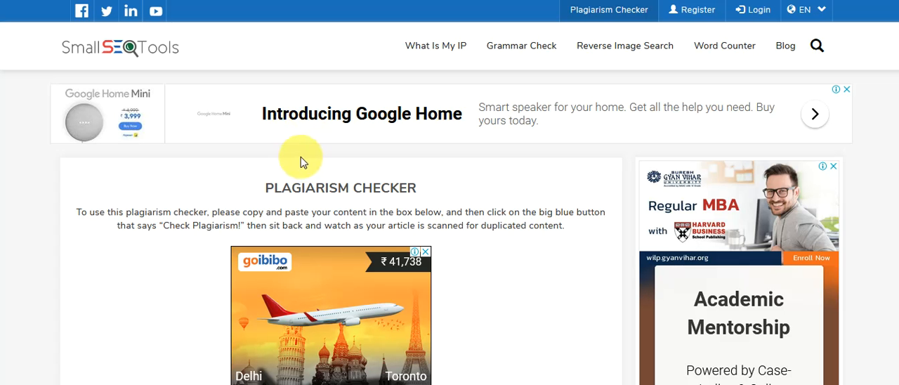
- Review the pasted site text and URL entries in the plagiarism checker form
scroll(down, 3)
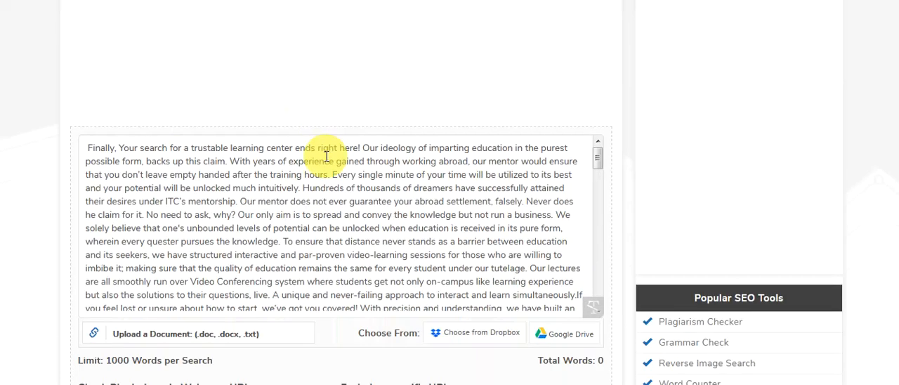
scroll(down, 3)
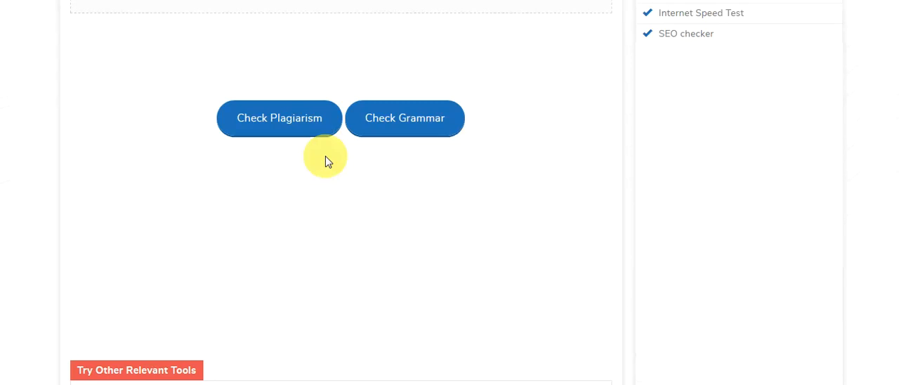
scroll(down, 3)
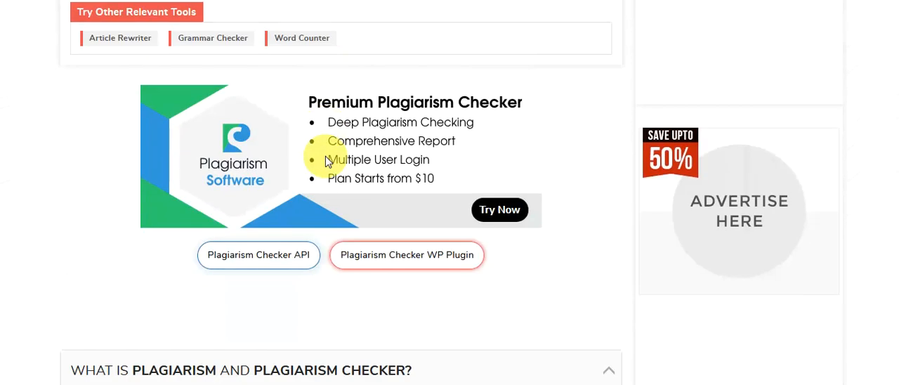
scroll(up, 3)
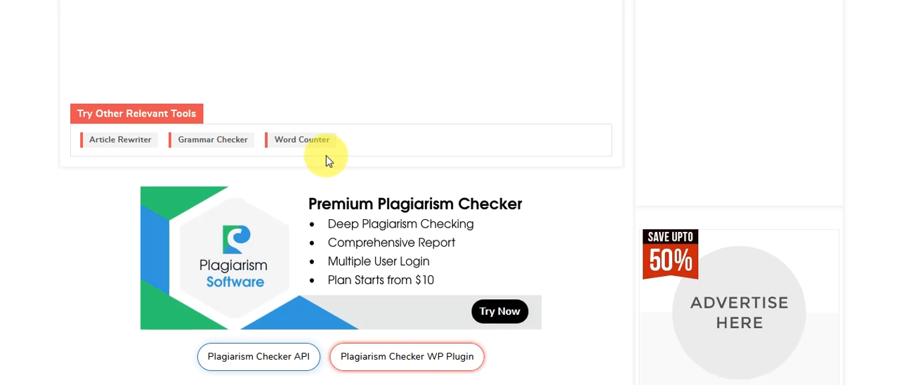
scroll(up, 3)
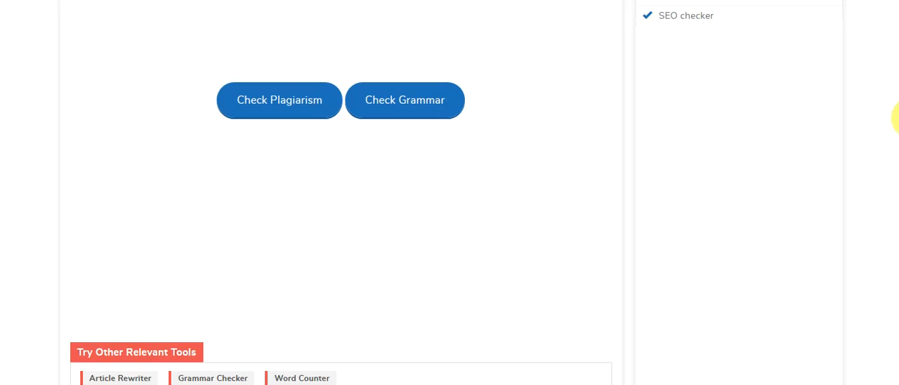
scroll(down, 3)
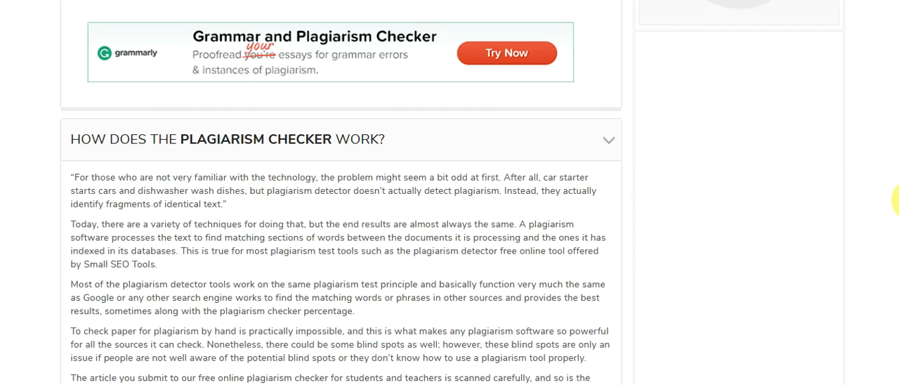
scroll(down, 3)
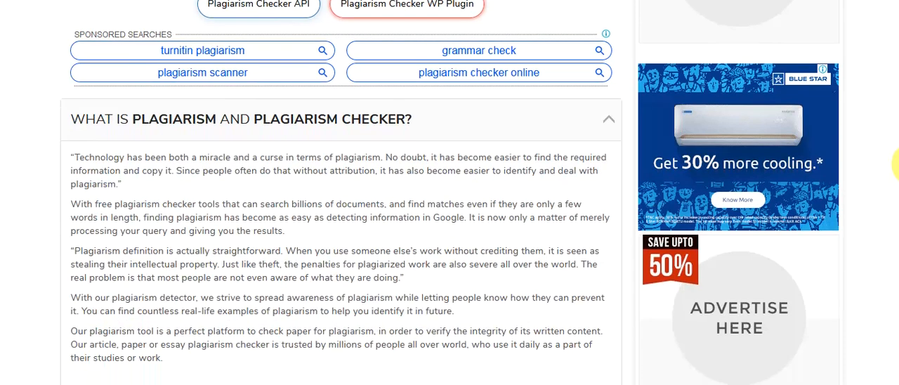
scroll(up, 3)
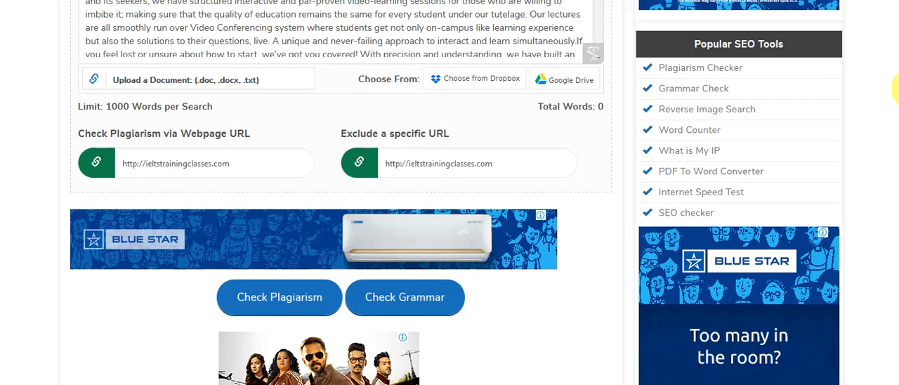
scroll(up, 3)
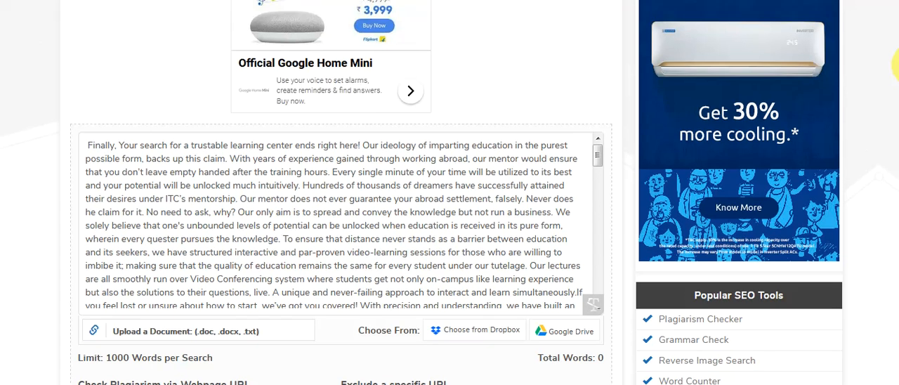
scroll(down, 3)
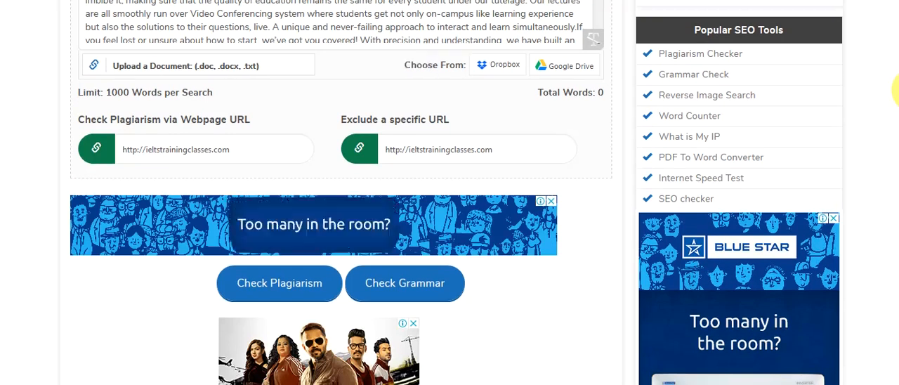
- Start the plagiarism check on the IELTS site content
click(279, 283)
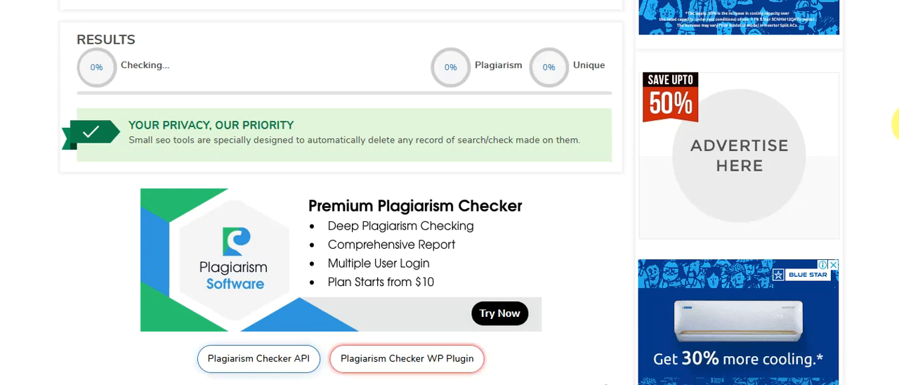
scroll(down, 3)
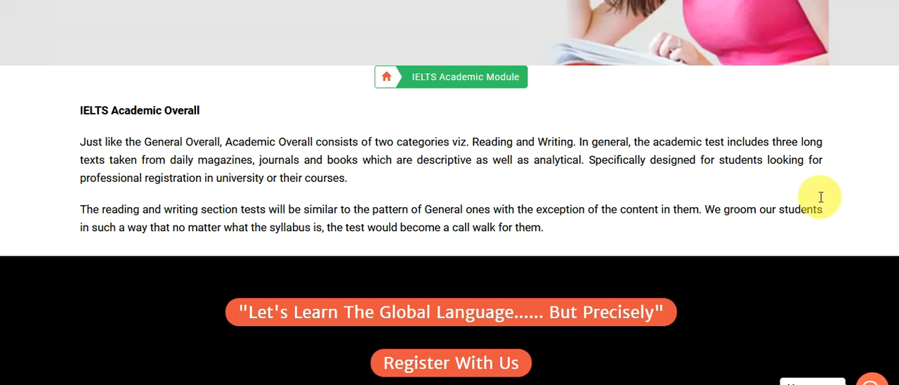
scroll(up, 3)
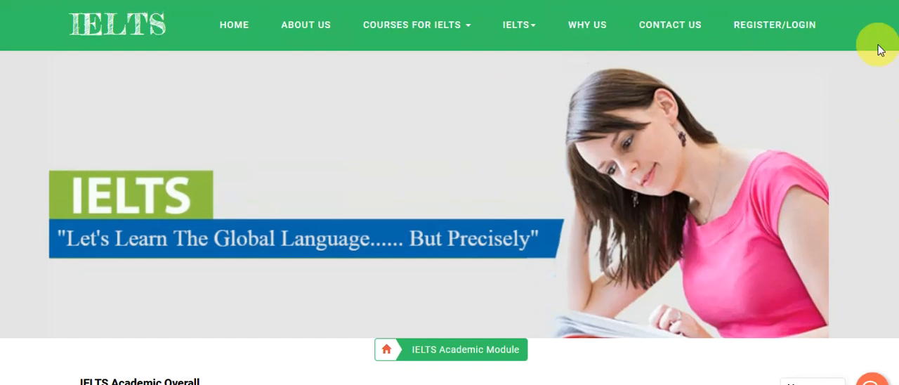
click(415, 24)
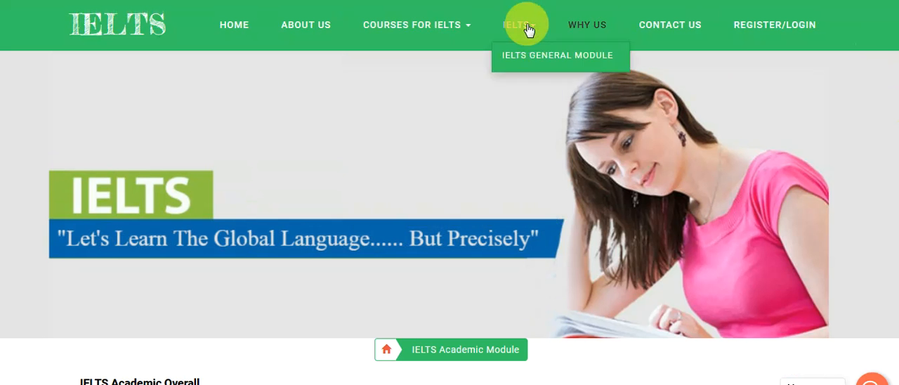
click(416, 25)
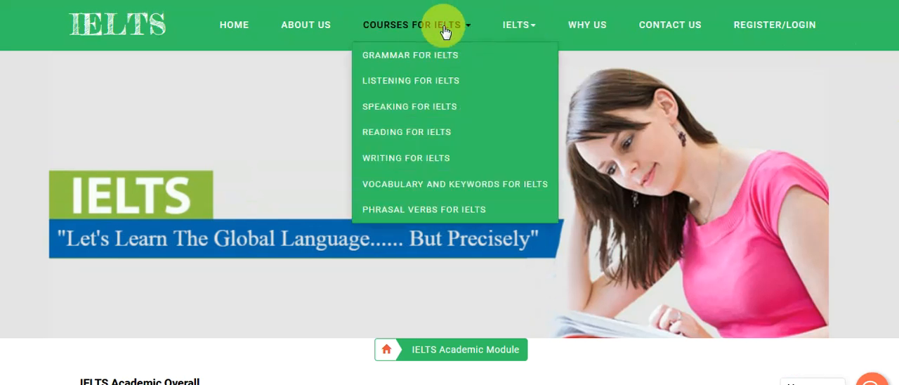
mouse_move(323, 42)
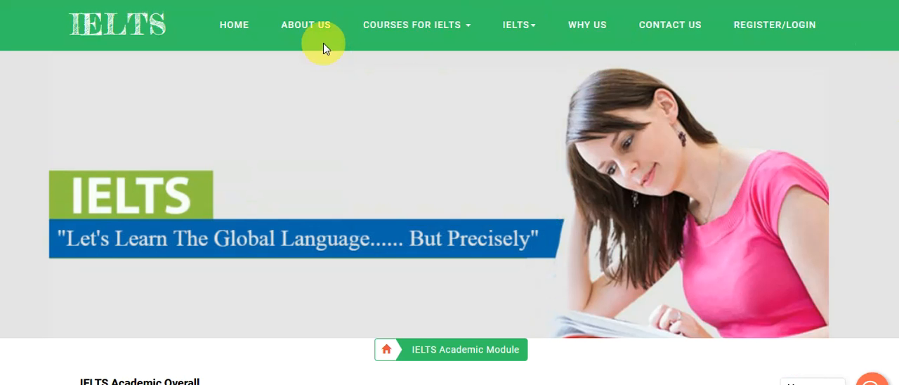